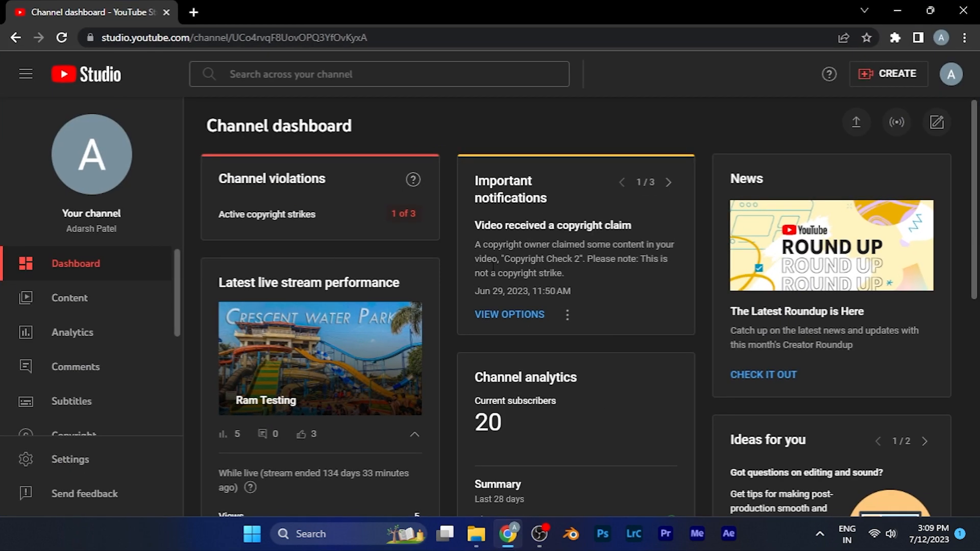
mouse_move(157, 470)
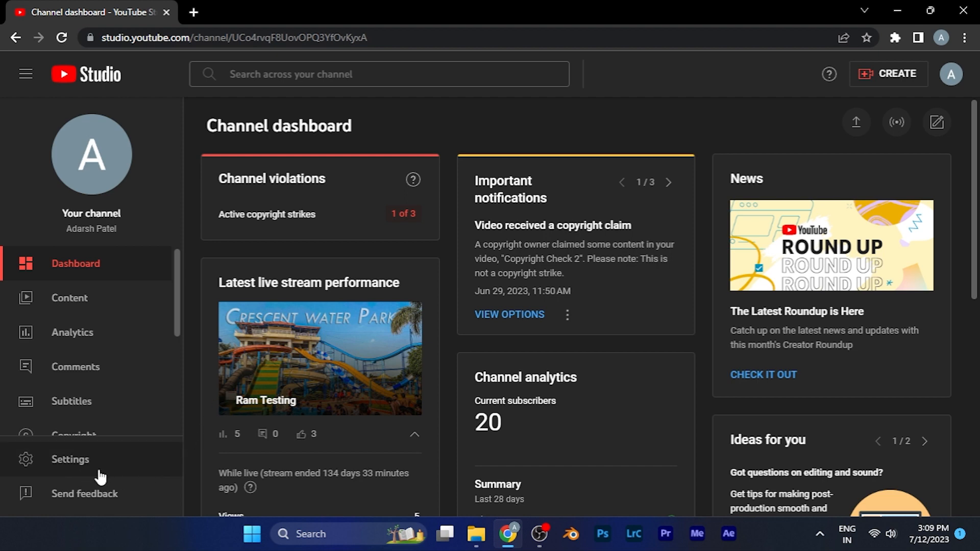
Step: Bring up channel Settings showing the General section with Indian Rupee default currency
click(71, 458)
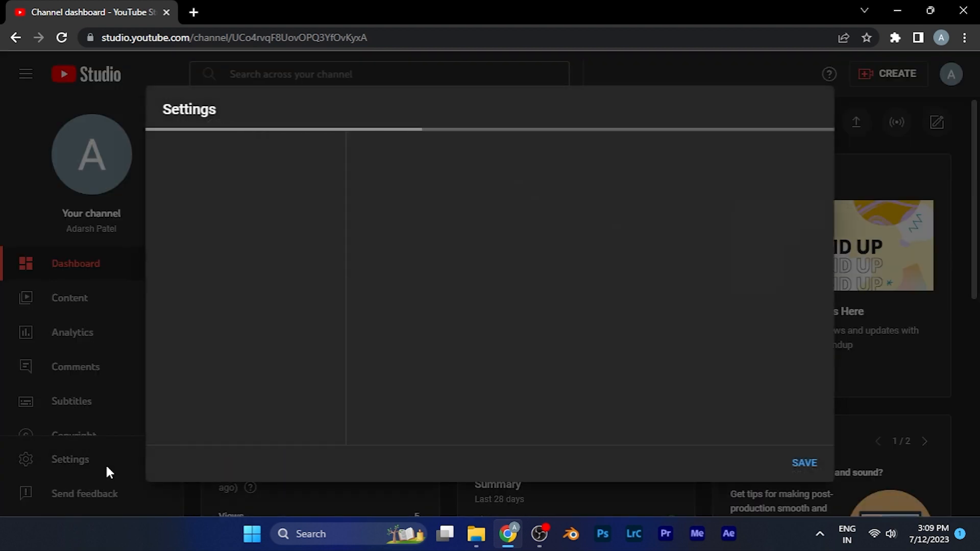
click(70, 459)
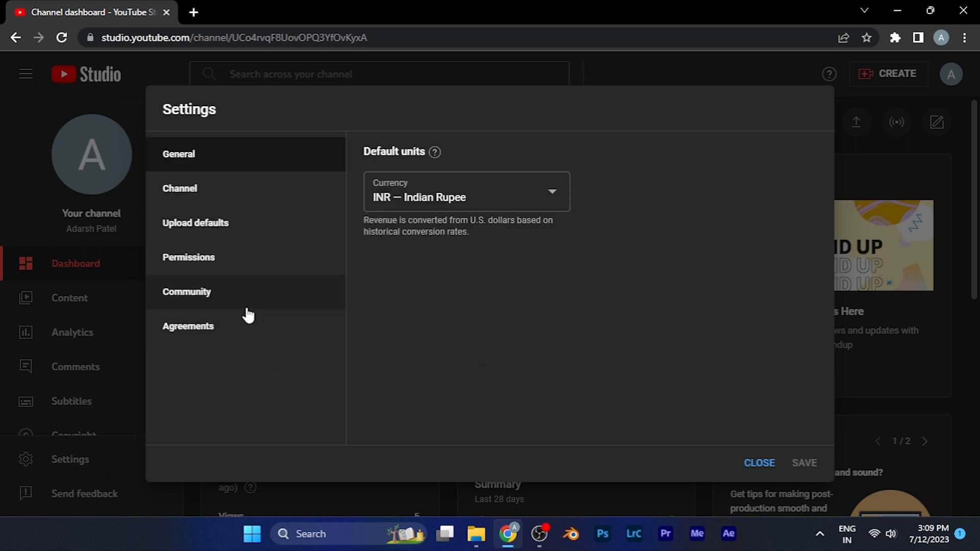
mouse_move(297, 295)
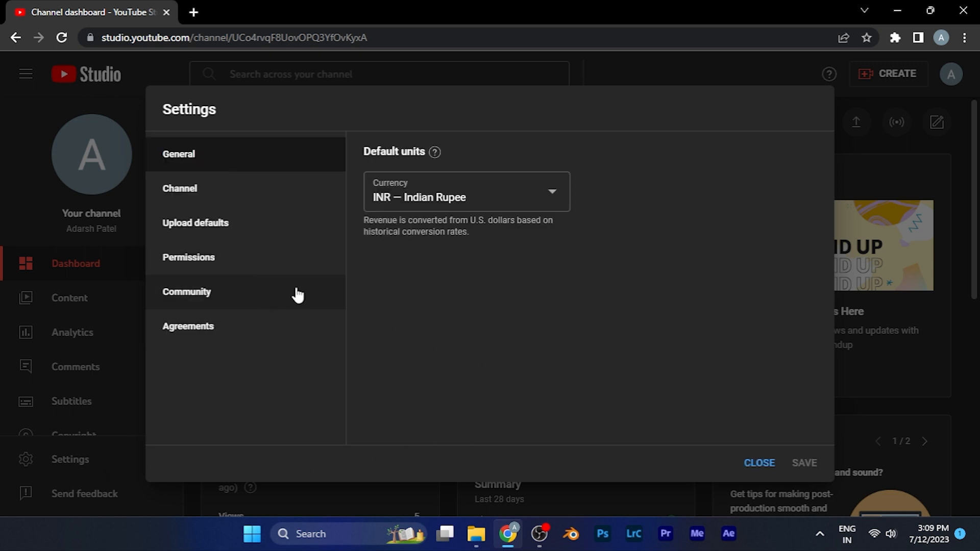
mouse_move(218, 302)
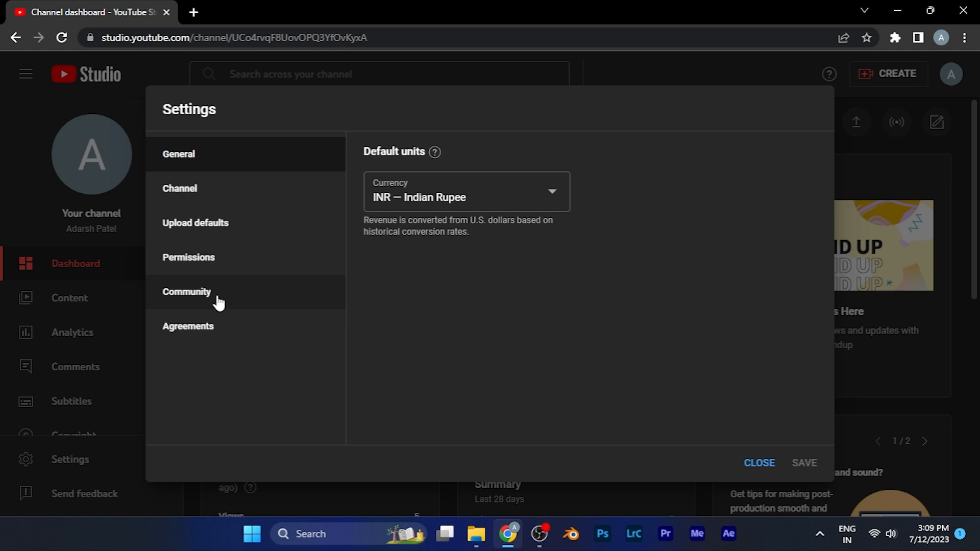
Step: Switch to Community Automated Filters and scroll down to the Blocked words field
click(186, 292)
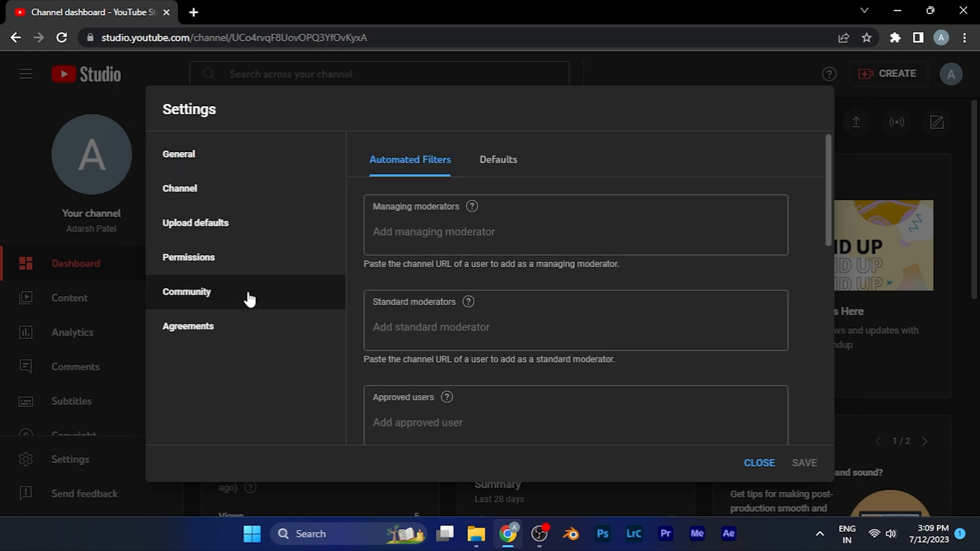
scroll(down, 3)
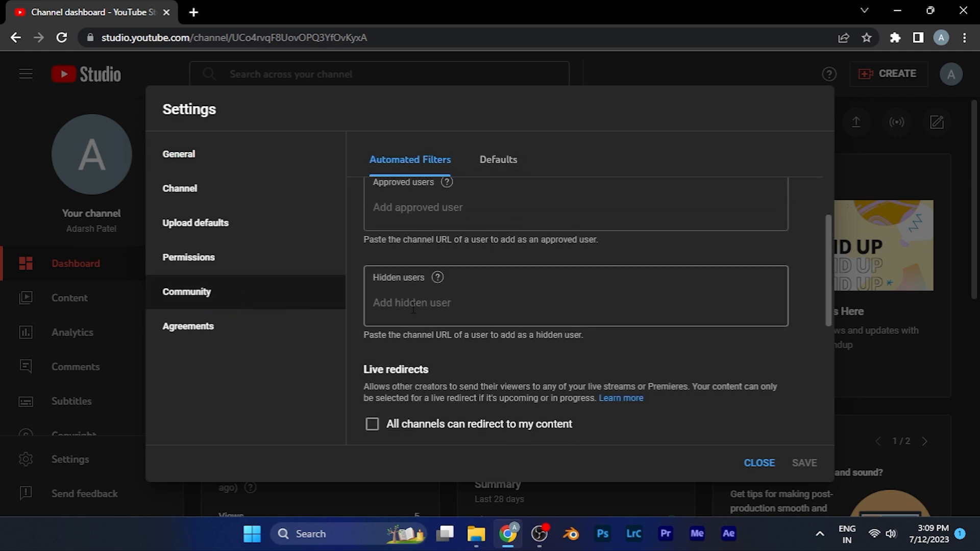
scroll(up, 3)
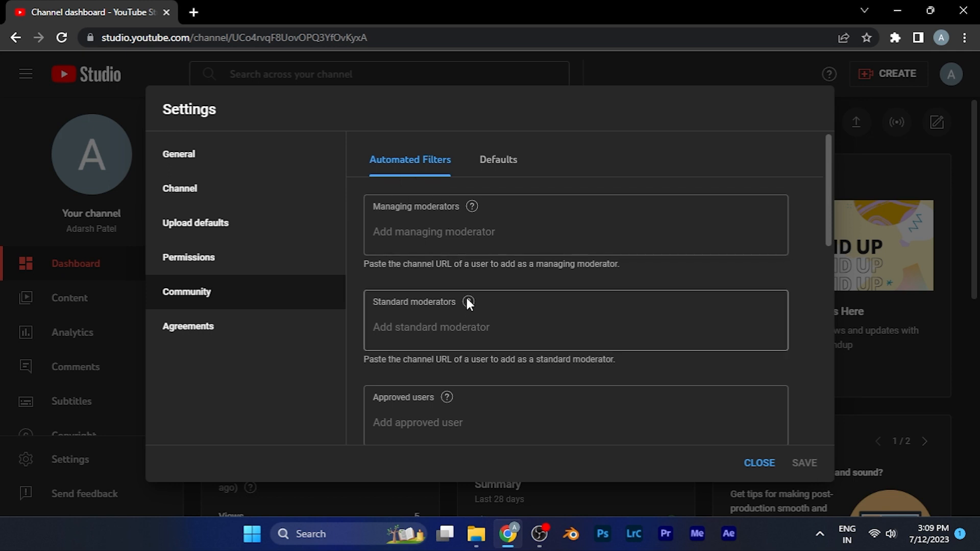
scroll(down, 3)
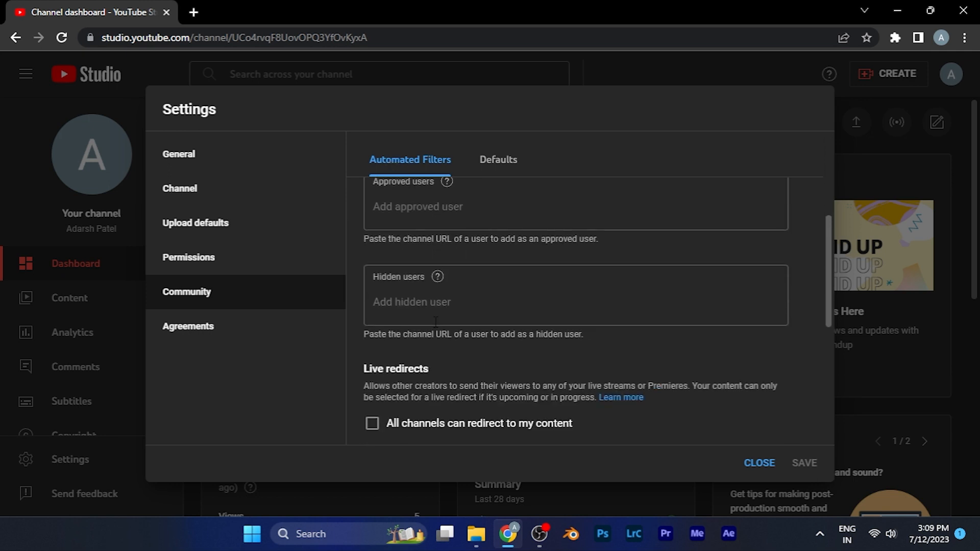
scroll(down, 3)
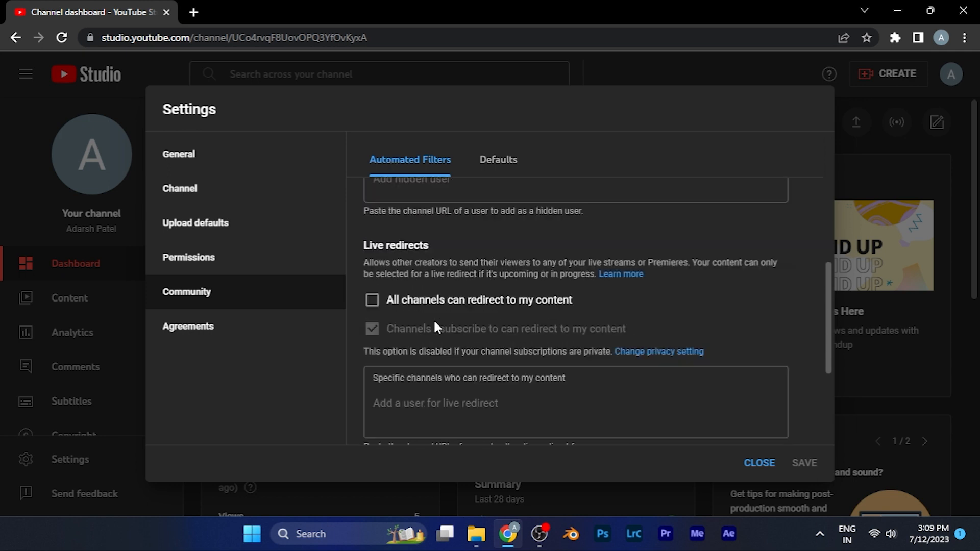
scroll(down, 3)
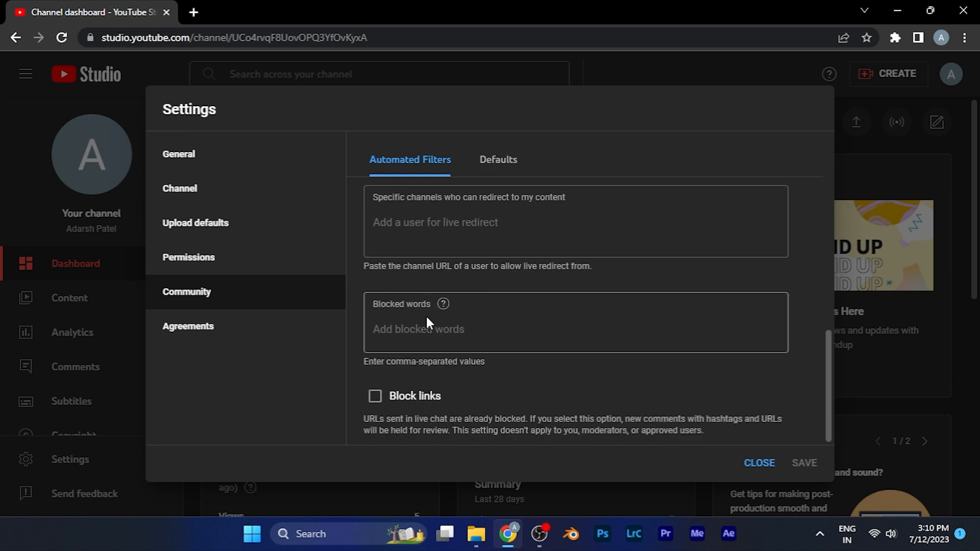
Step: Focus the Blocked words box, then close Settings unsaved and return to the dashboard
click(419, 330)
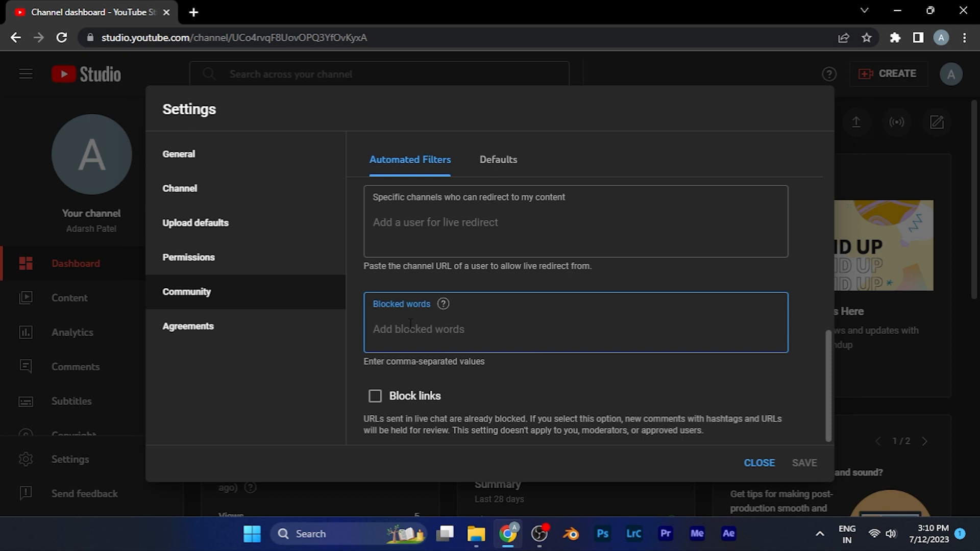
mouse_move(494, 335)
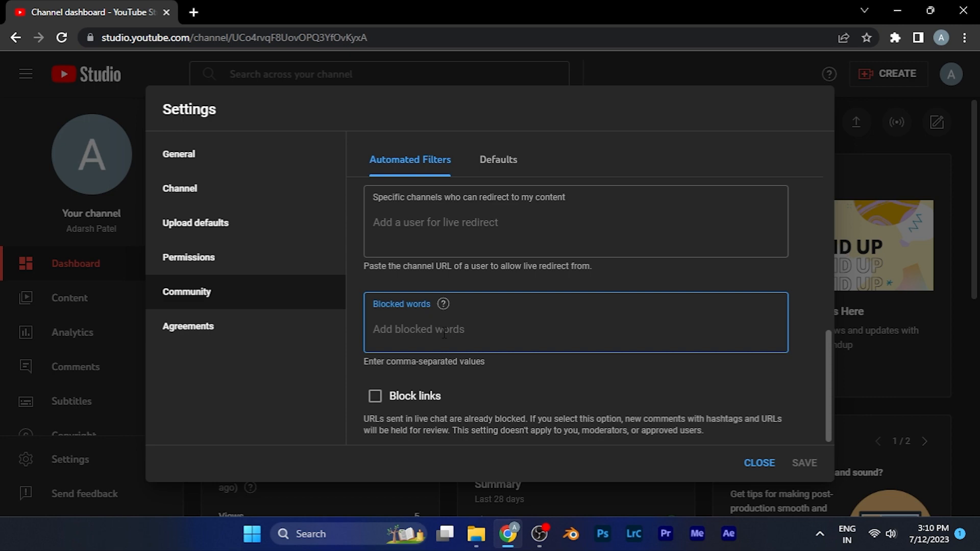
mouse_move(715, 431)
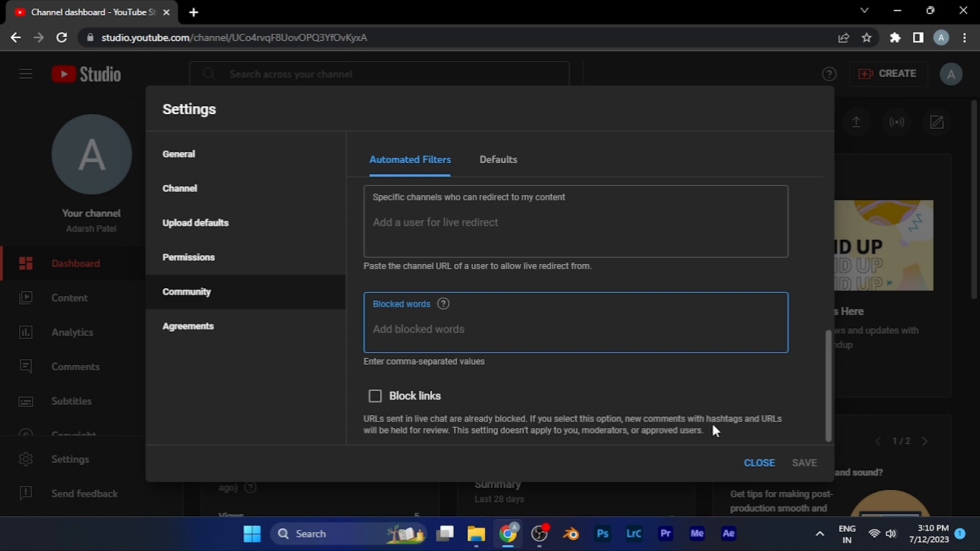
click(759, 462)
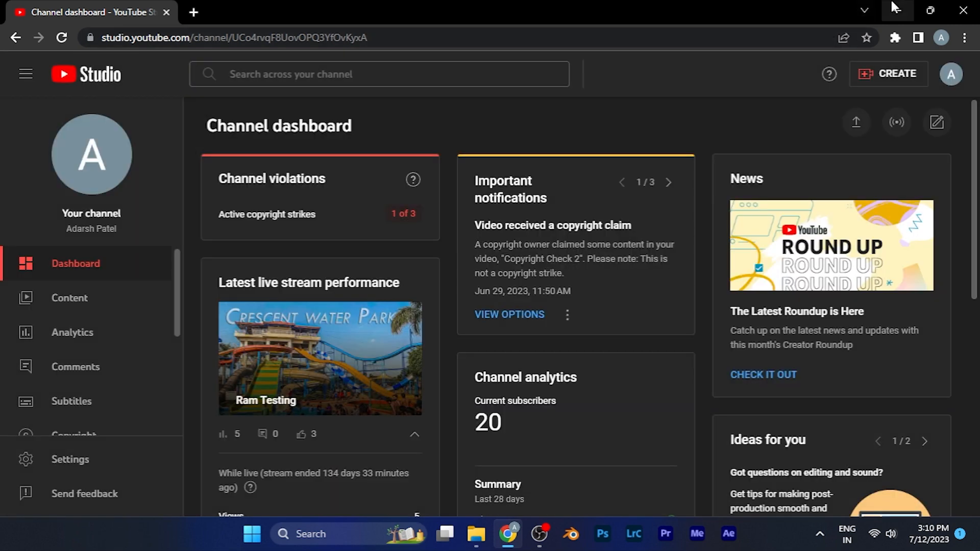